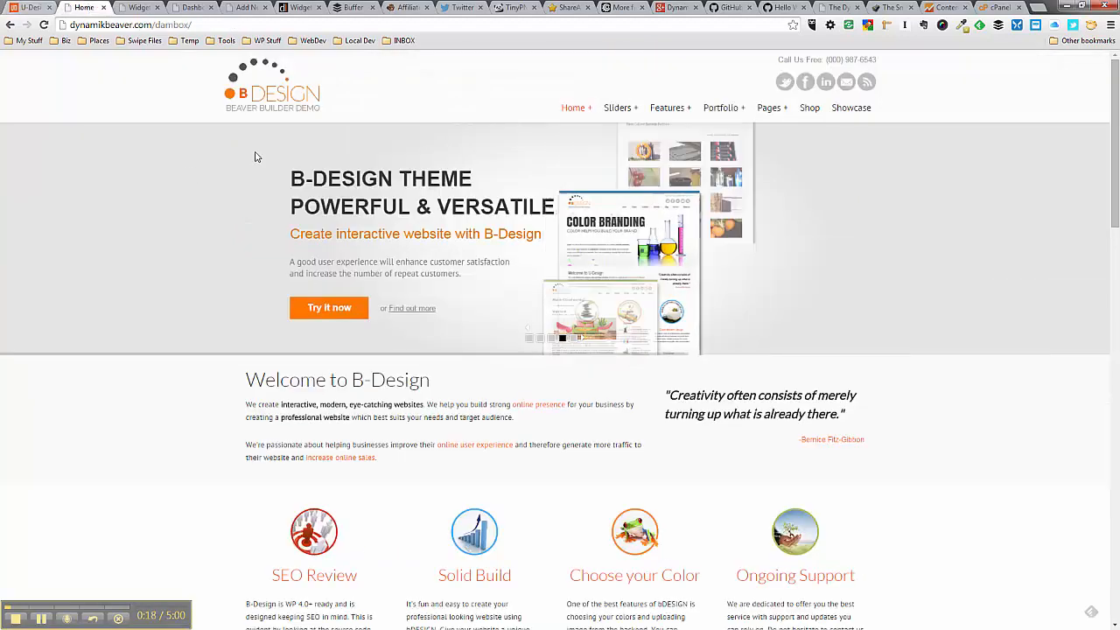
Scroll the B-Design demo home page from its slider down to the footer with blog posts and address.
scroll("down", 3)
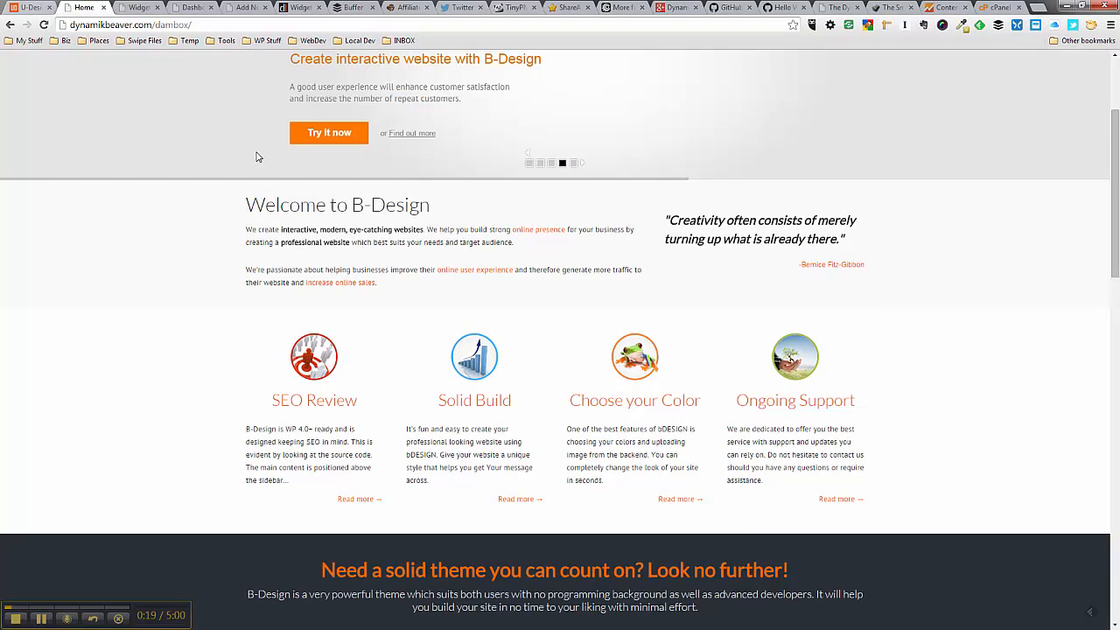
scroll("down", 3)
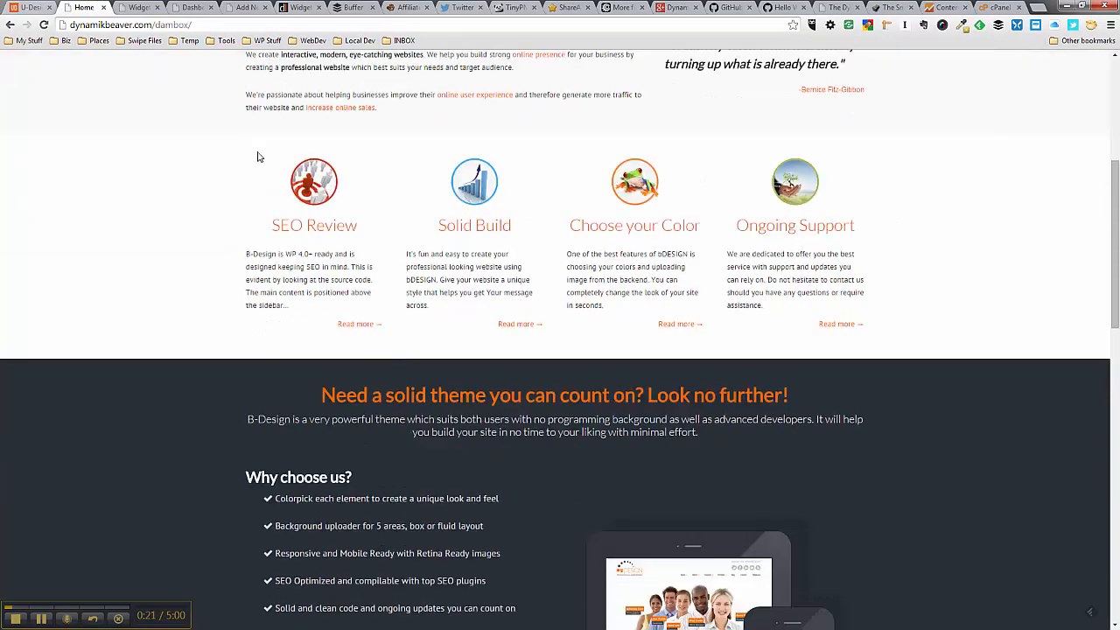
scroll("down", 3)
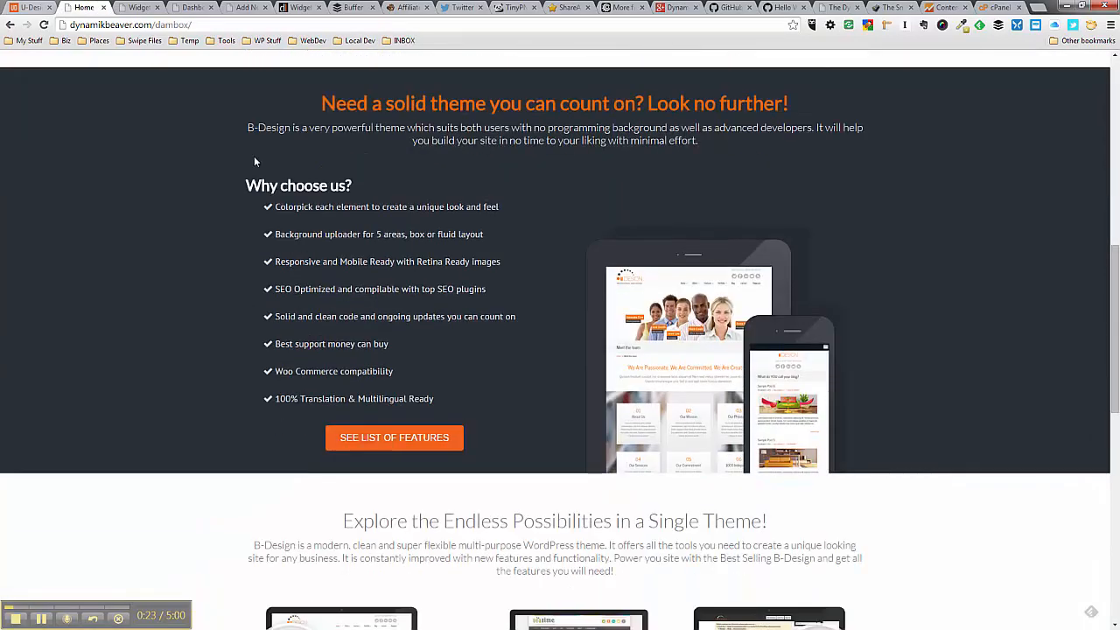
scroll("down", 3)
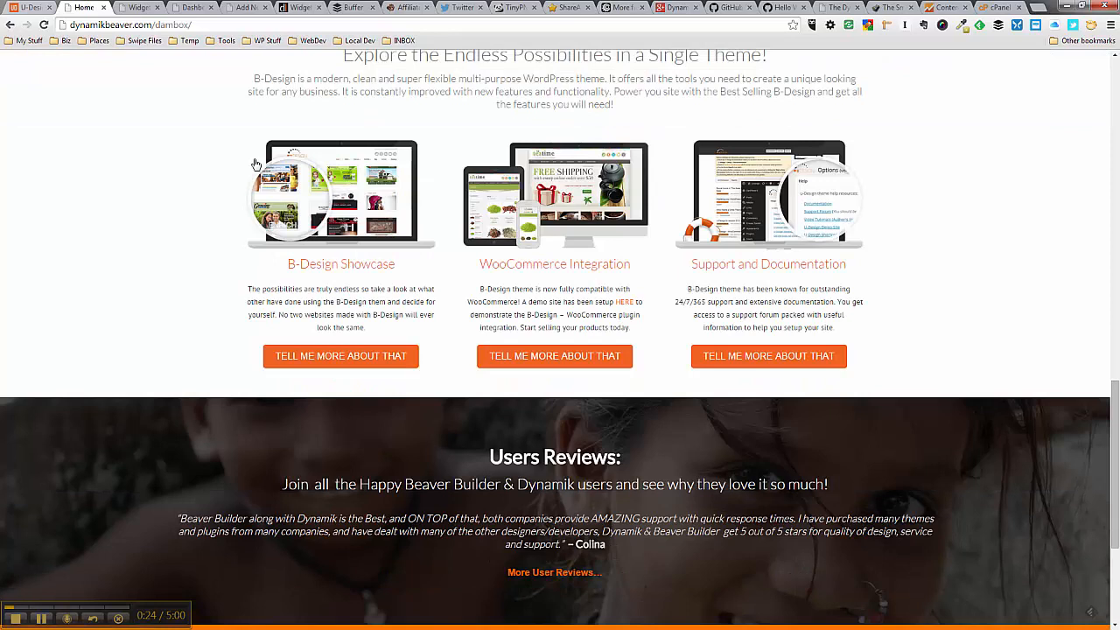
scroll("down", 3)
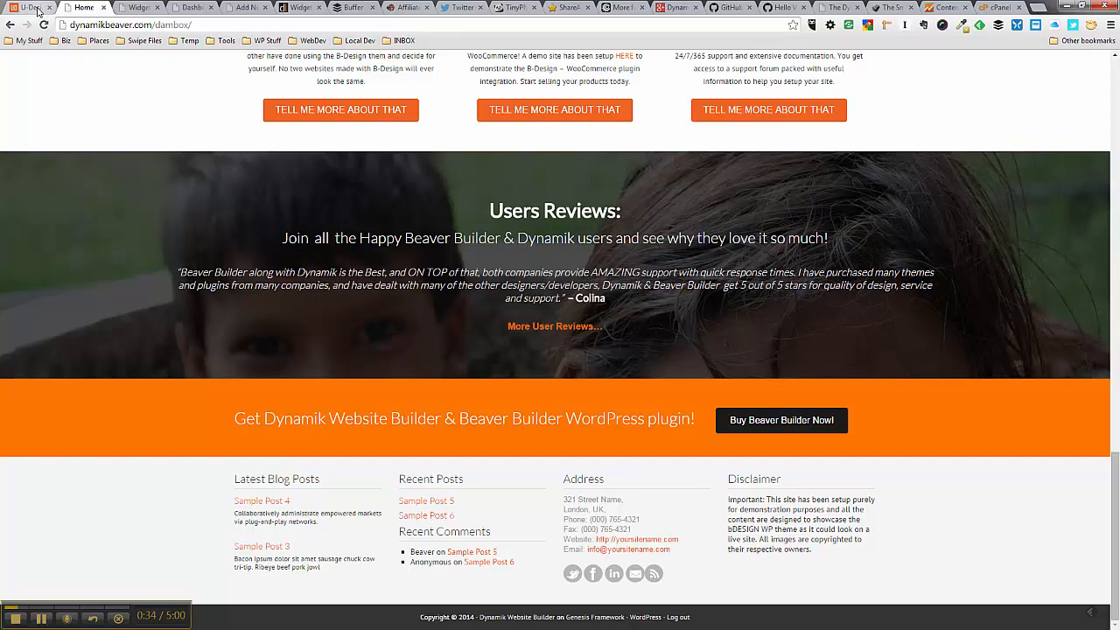
Switch to the U-Design demo tab, view down toward its footer, and return to the top slider.
left_click(32, 7)
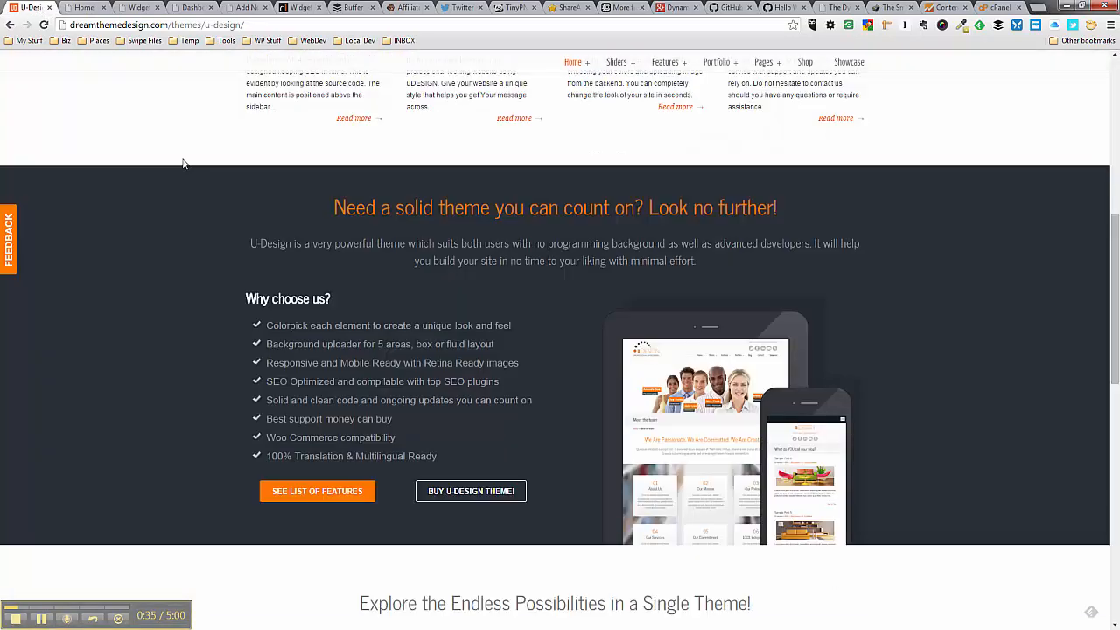
scroll("down", 3)
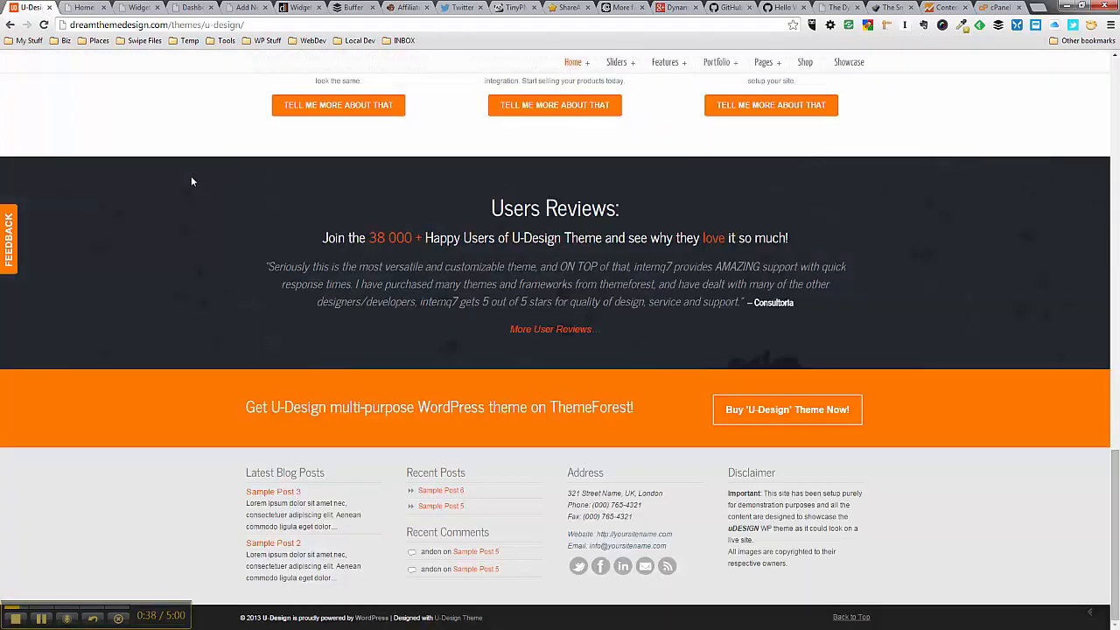
mouse_move(183, 295)
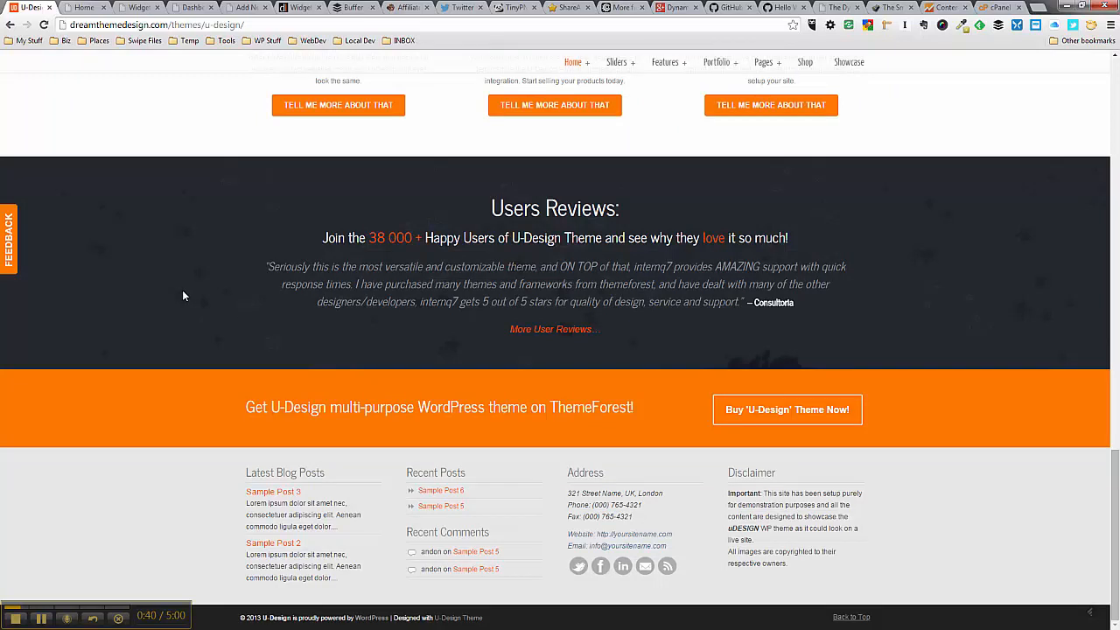
mouse_move(1029, 439)
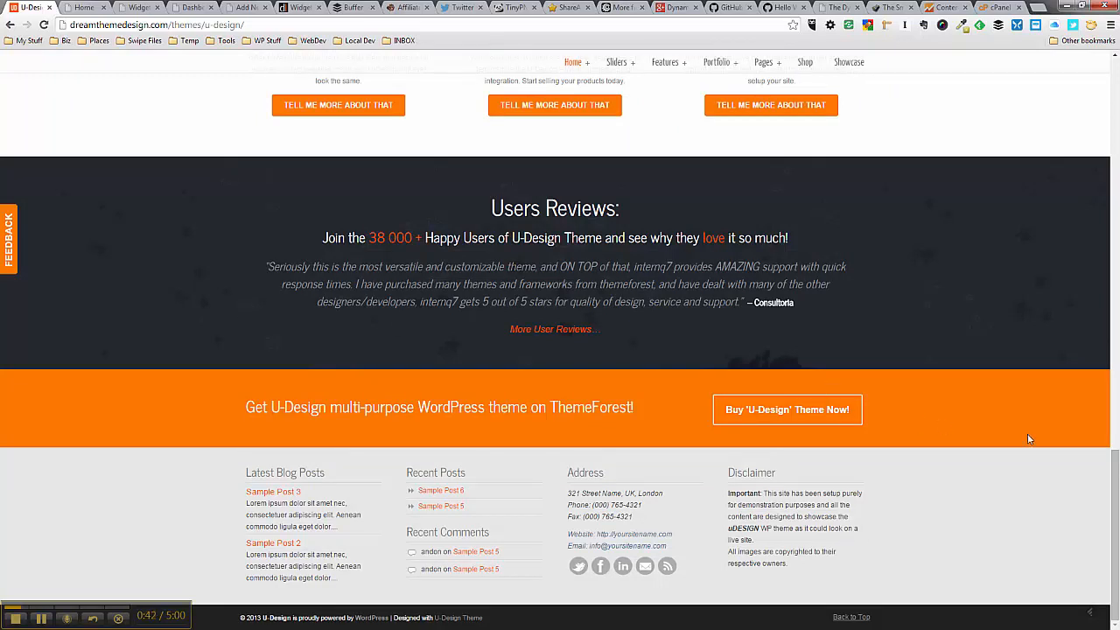
scroll("up", 3)
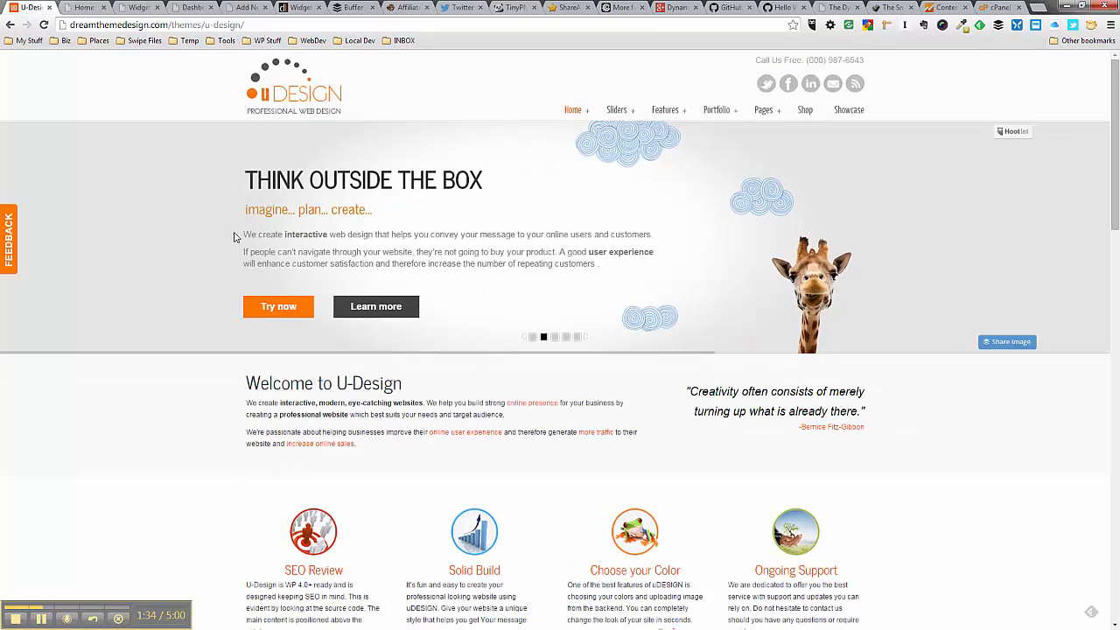
Compare the Video Support slide across the B-Design and U-Design tabs, then scroll to the feature sections.
left_click(84, 7)
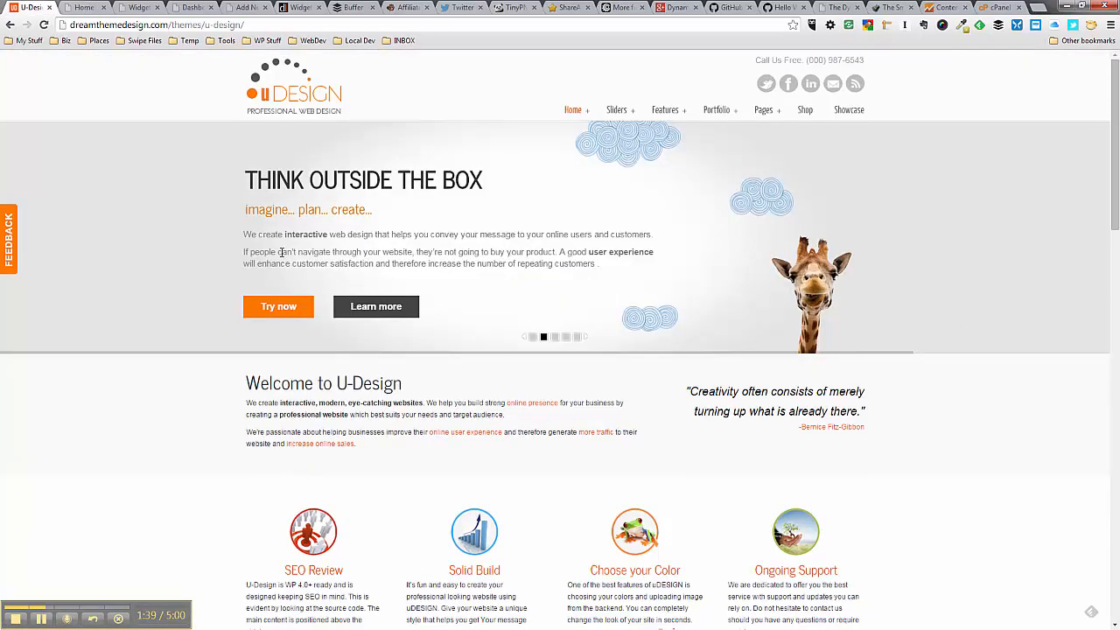
mouse_move(902, 424)
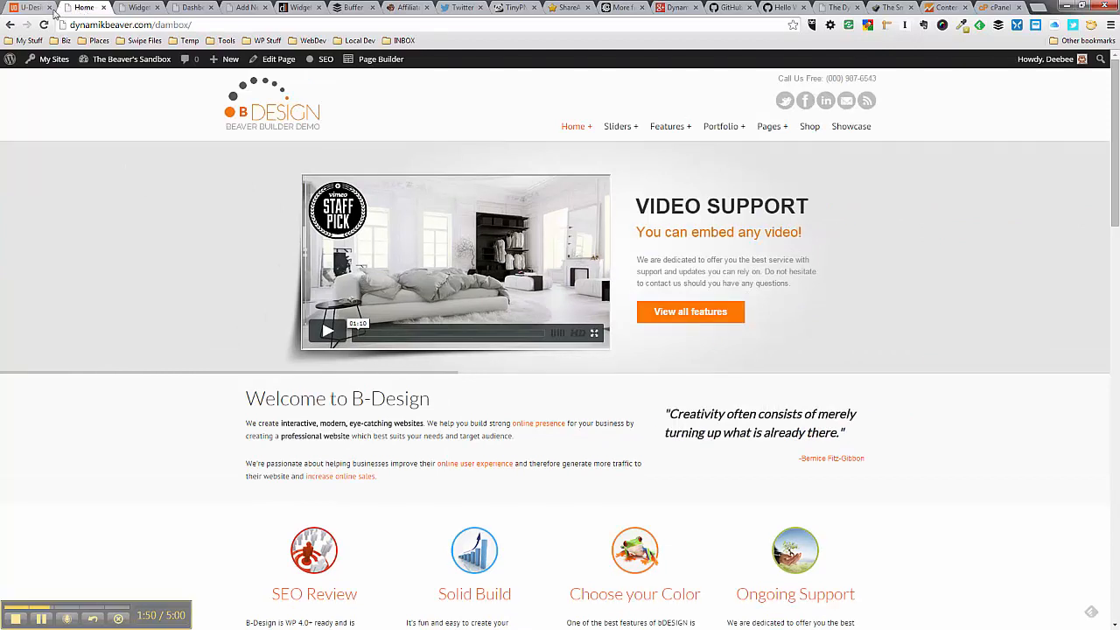
left_click(28, 7)
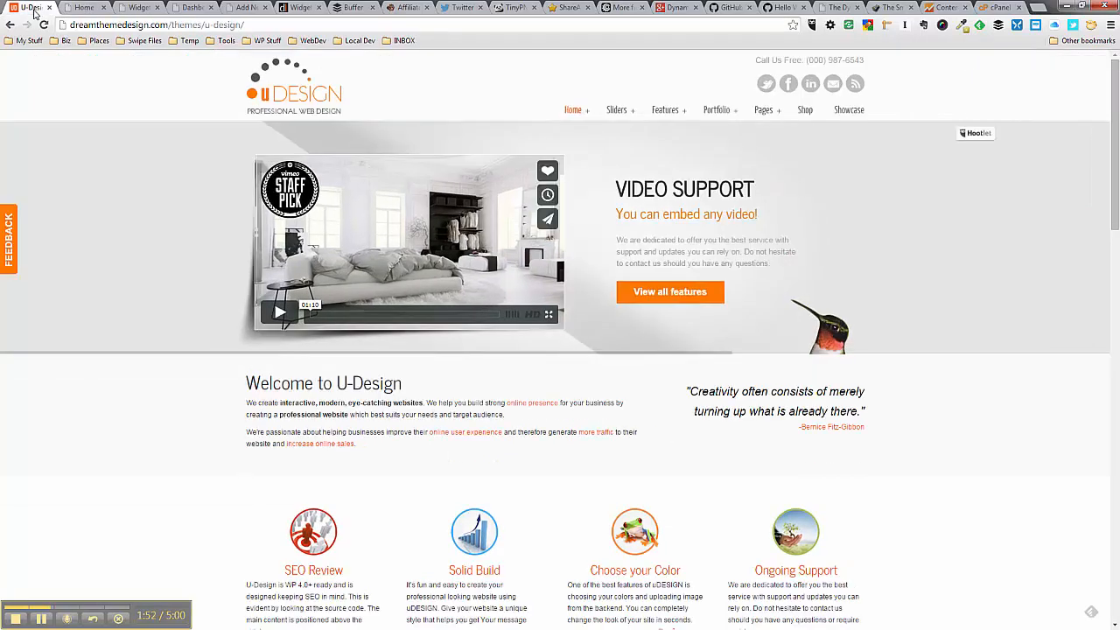
scroll("down", 3)
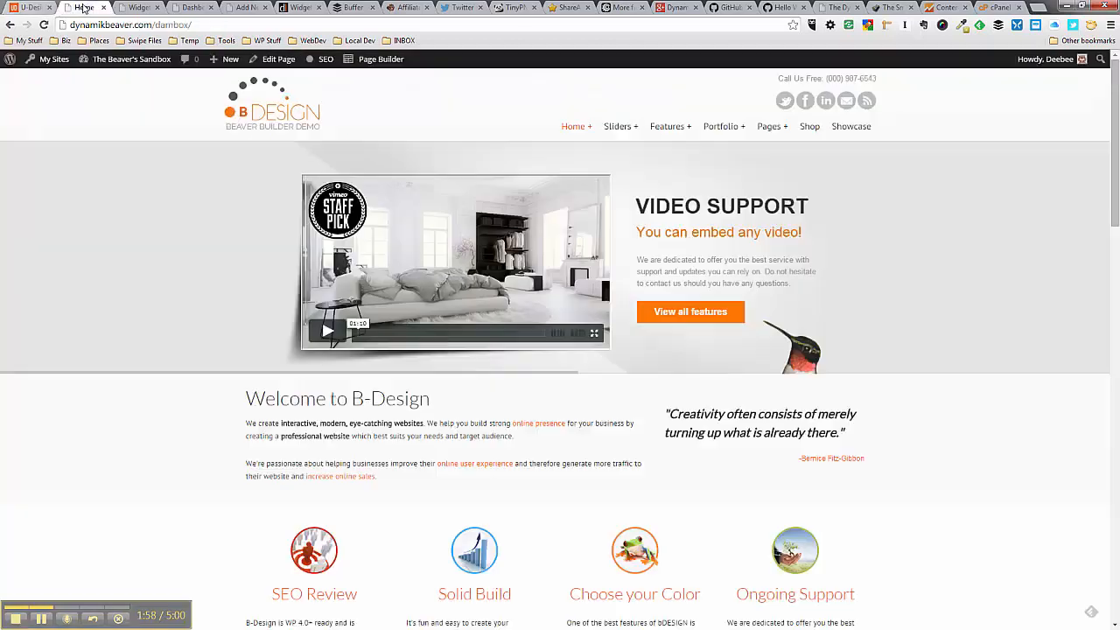
scroll("down", 3)
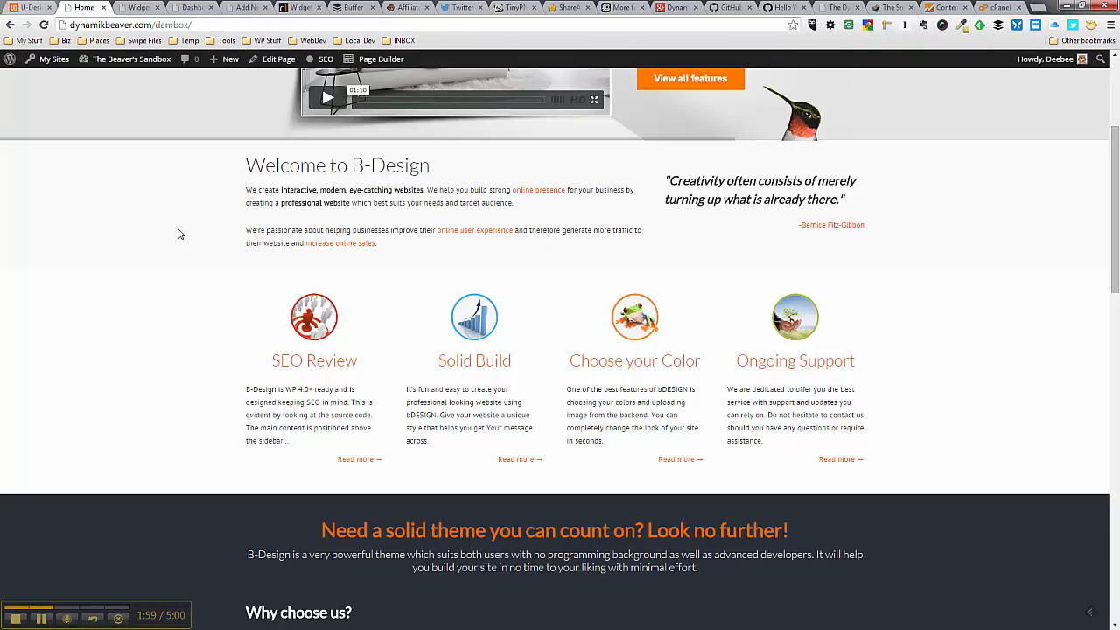
Check the admin bar site menu, then view the U-Design tab's dark 'Why choose us?' features section.
left_click(27, 7)
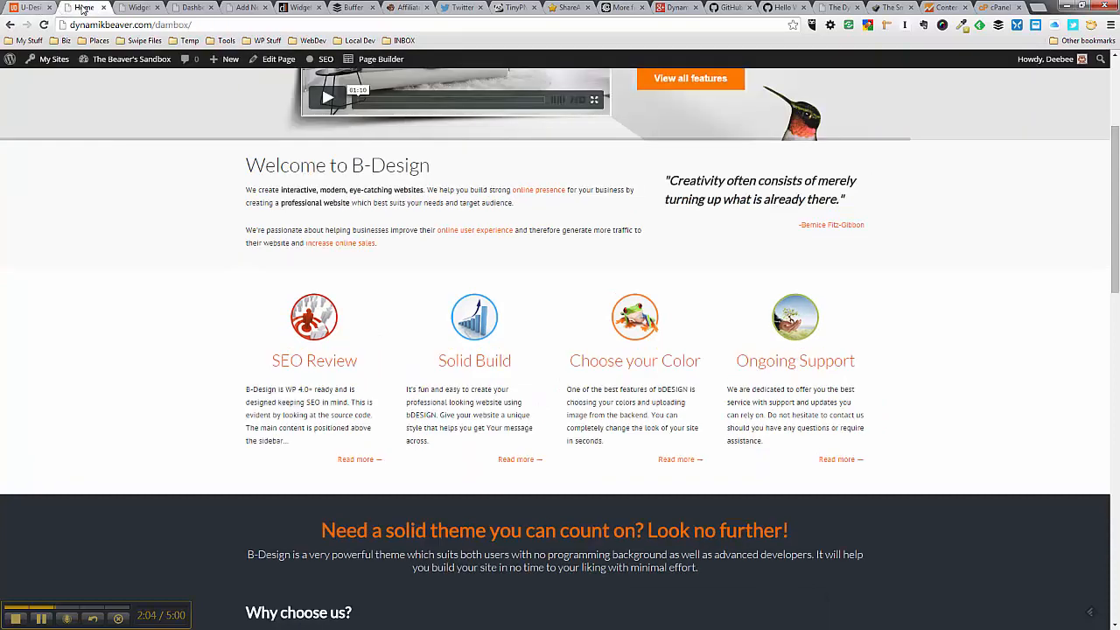
left_click(132, 60)
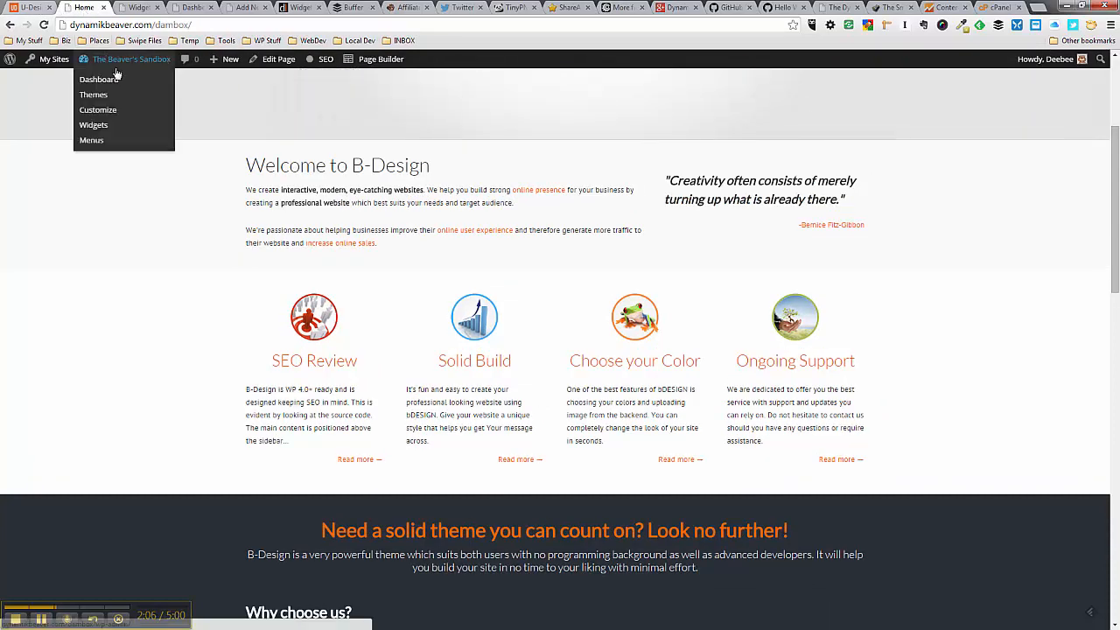
left_click(119, 173)
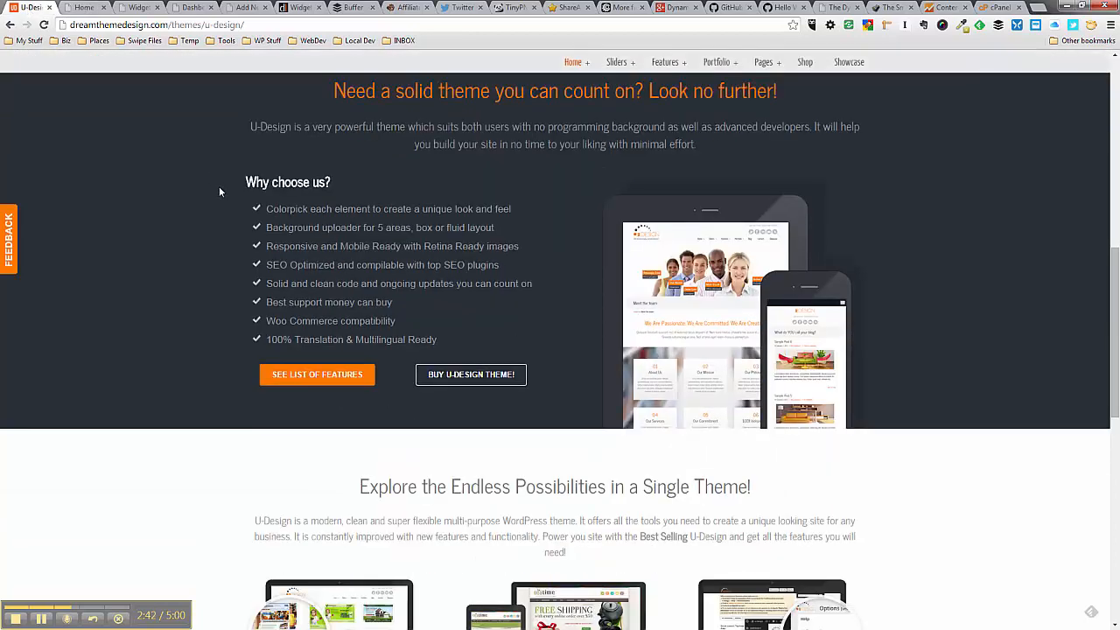
Scroll the B-Design tab through its Explore section and showcase cards.
scroll("down", 3)
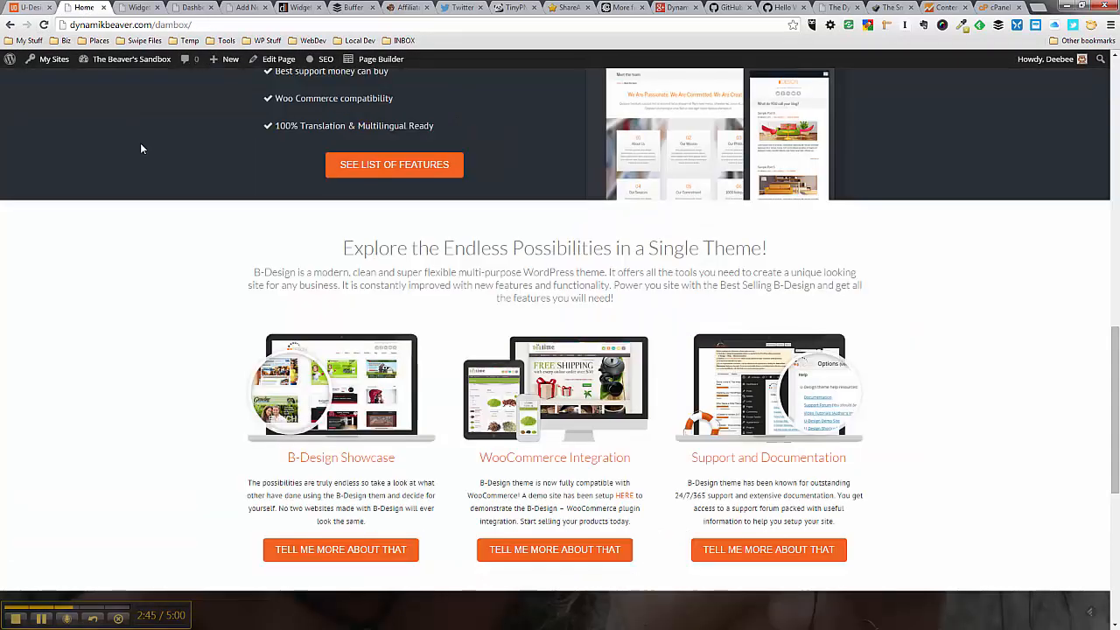
scroll("down", 3)
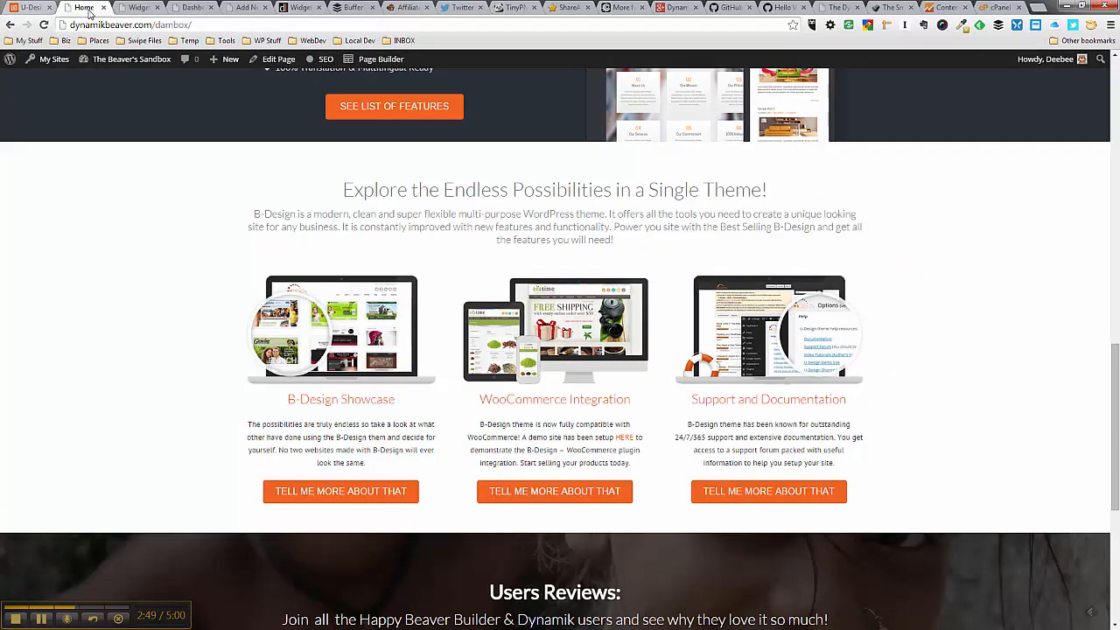
Switch to U-Design and scroll its Explore, Users Reviews and footer sections for comparison.
left_click(32, 7)
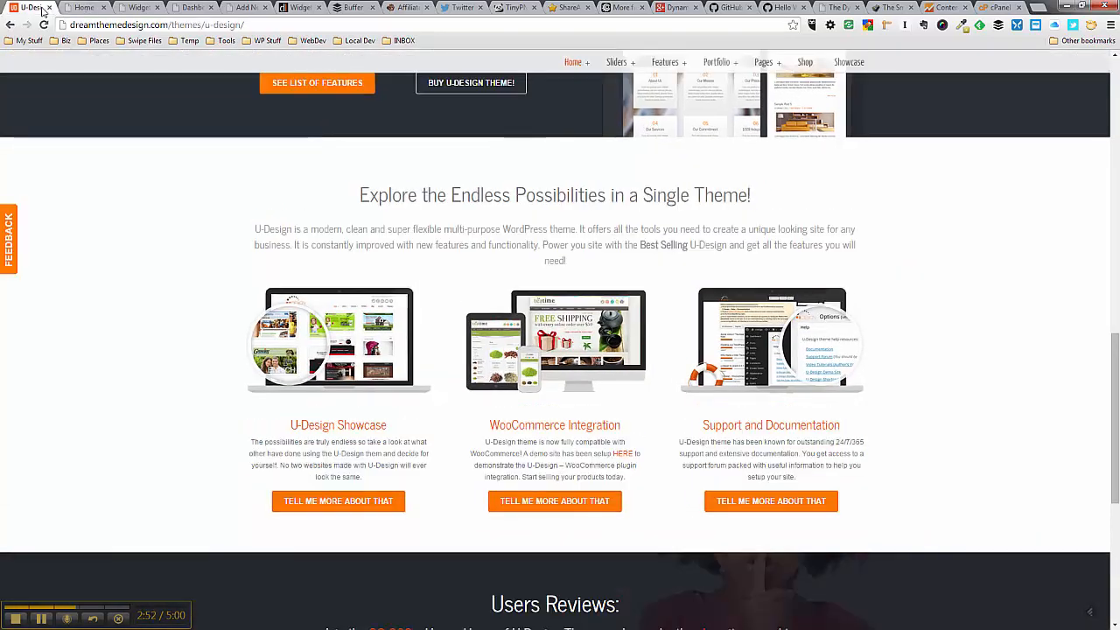
scroll("down", 3)
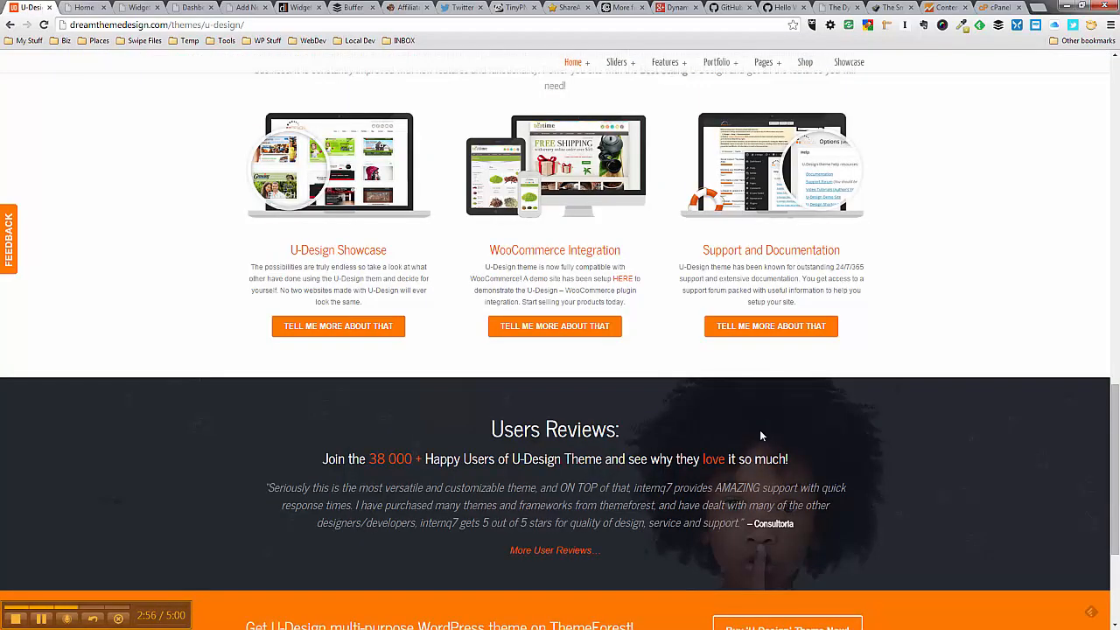
scroll("down", 3)
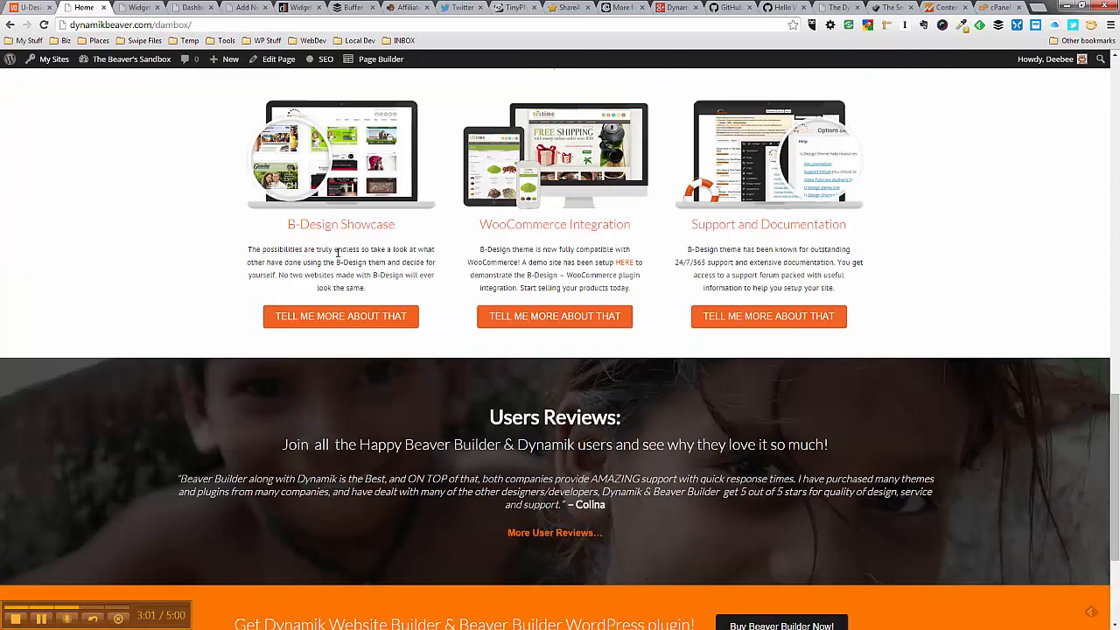
scroll("down", 3)
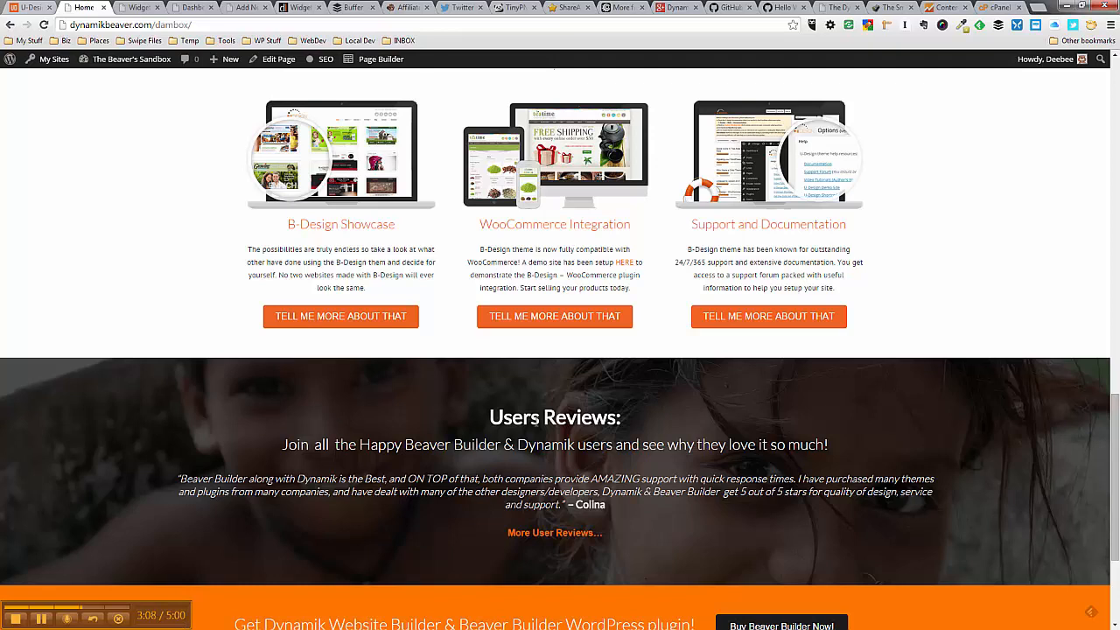
mouse_move(243, 417)
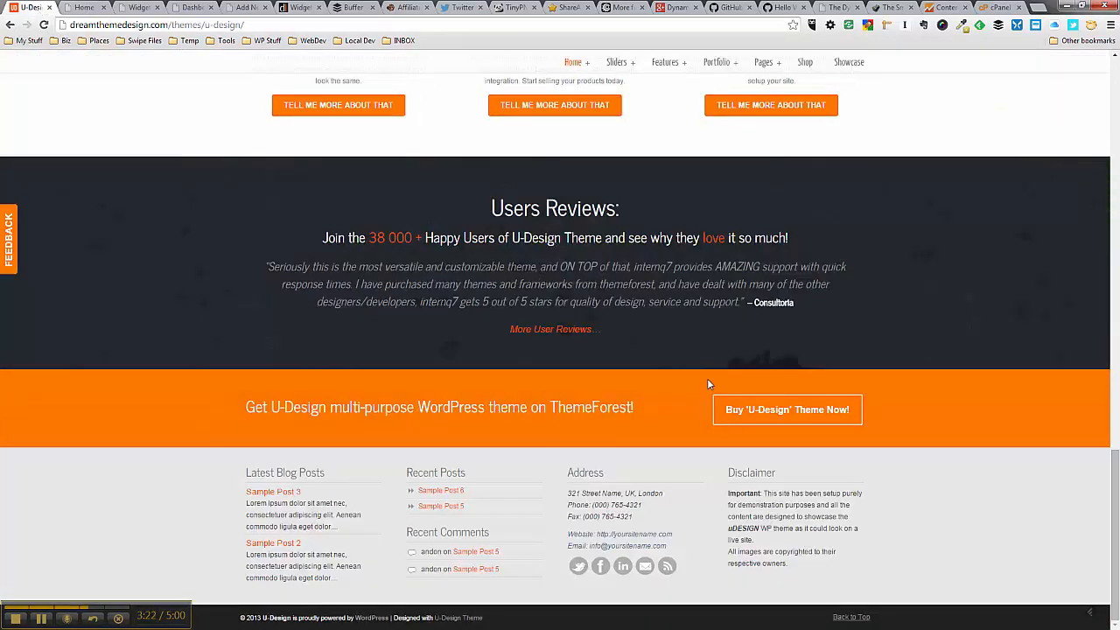
mouse_move(68, 42)
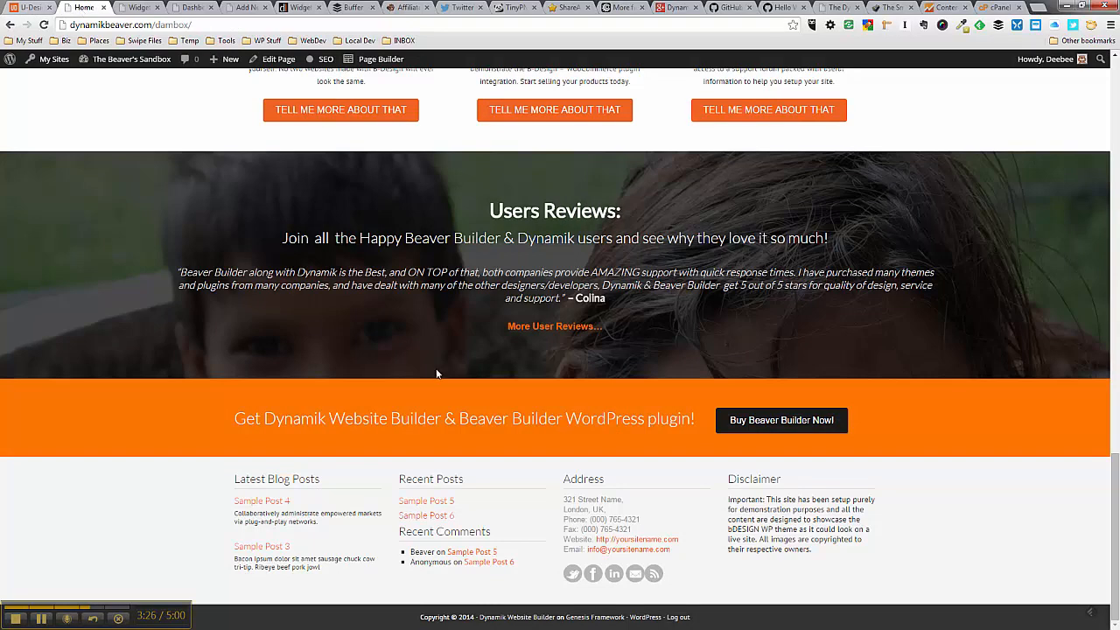
mouse_move(472, 408)
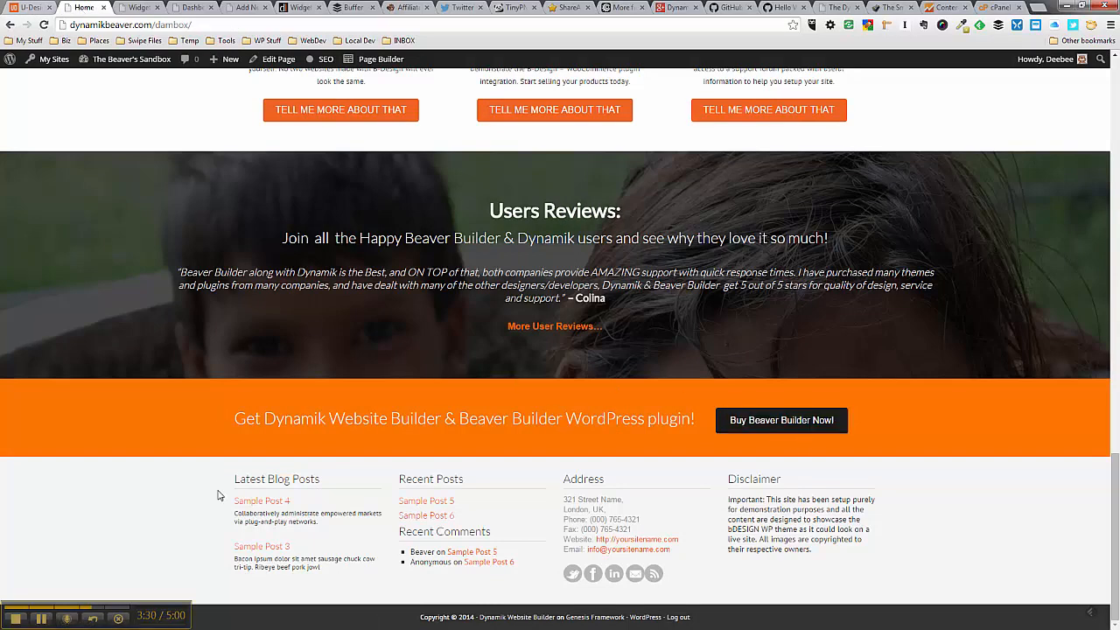
mouse_move(73, 192)
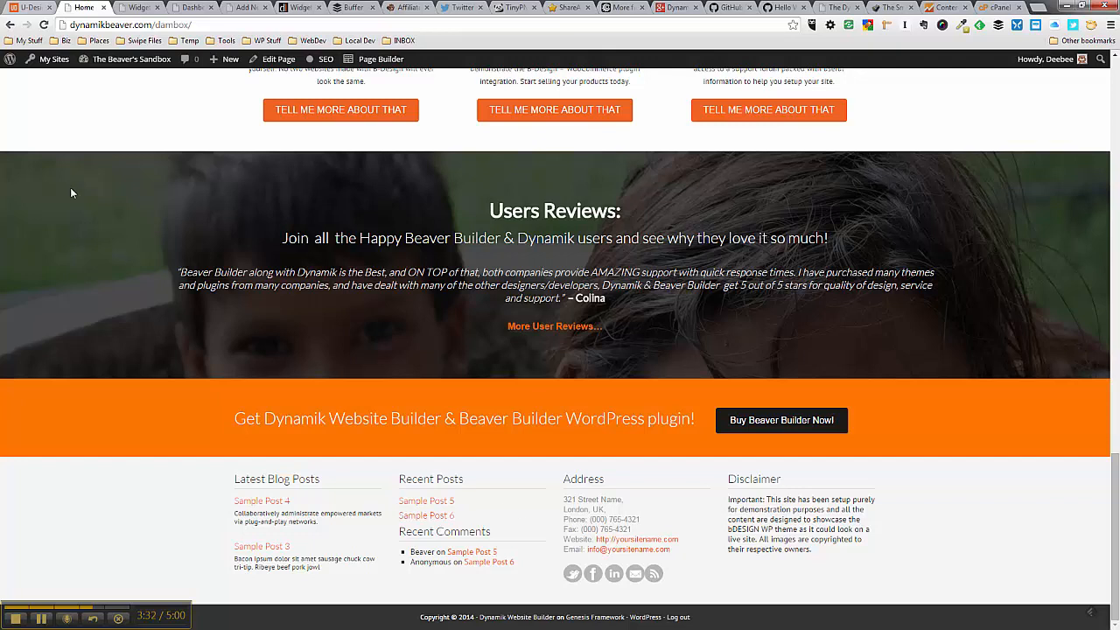
Return to the U-Design demo tab at its top Video Support slide.
left_click(32, 7)
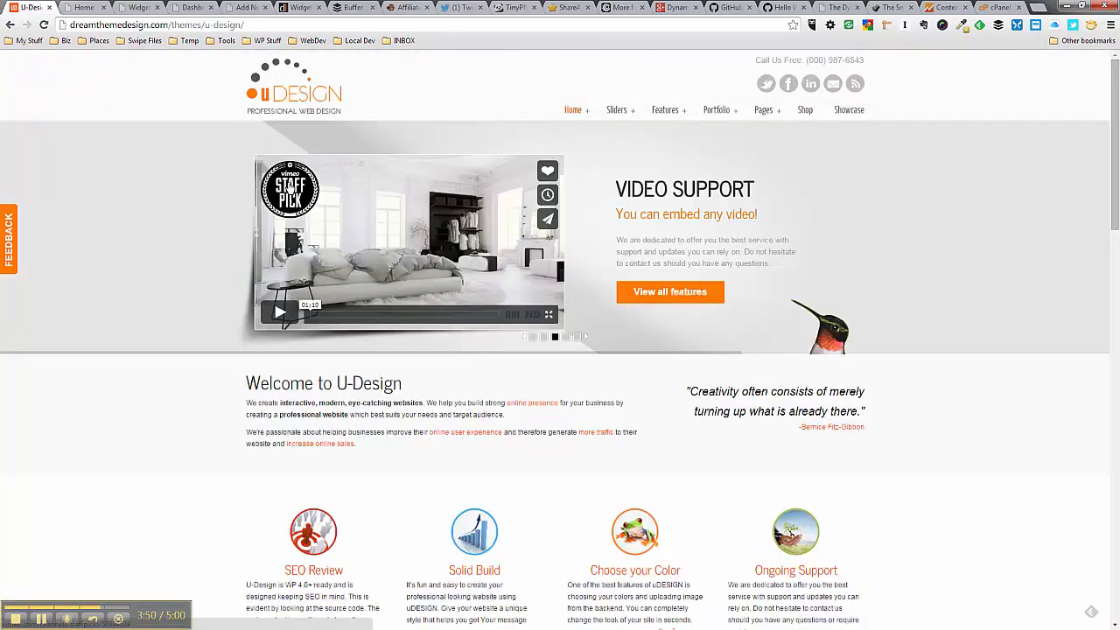
mouse_move(224, 303)
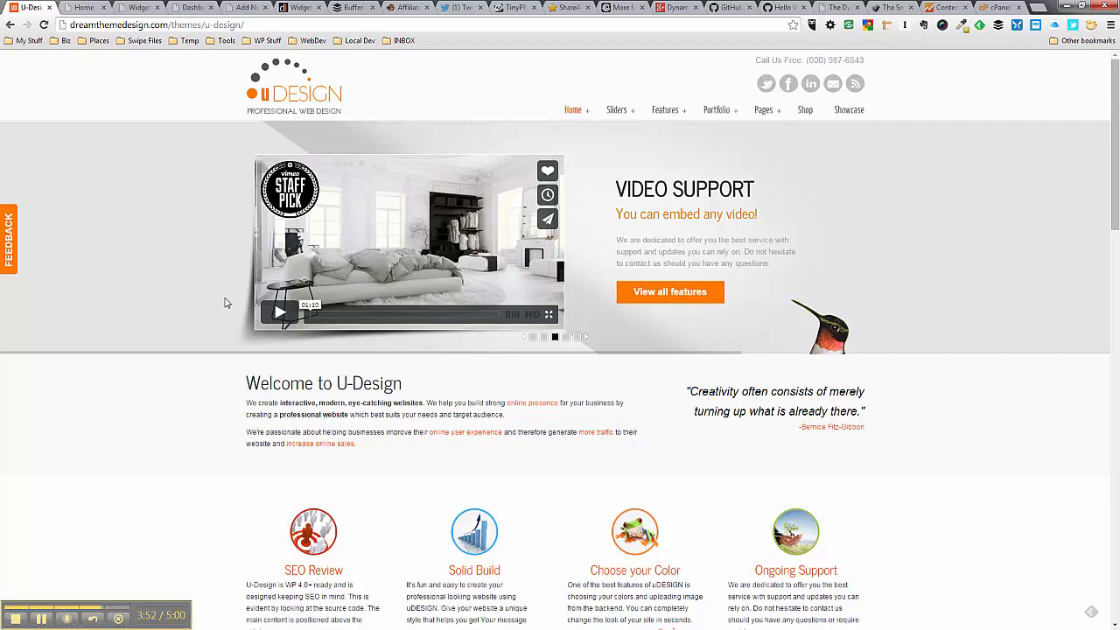